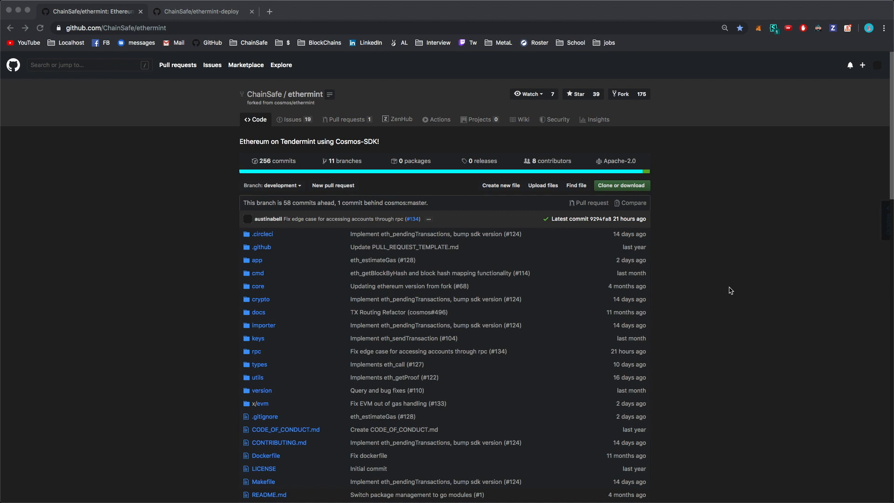
mouse_move(640, 189)
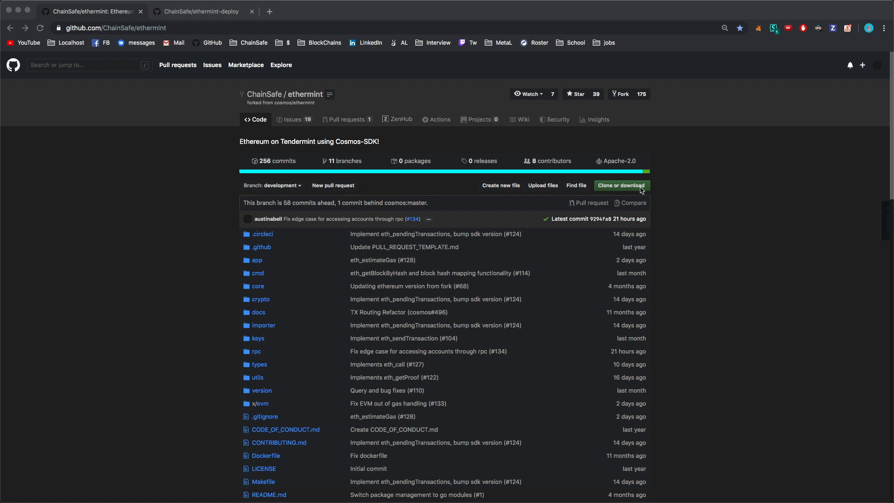
Step: Clone ChainSafe/ethermint via git, then run make install and make build inside it
click(620, 185)
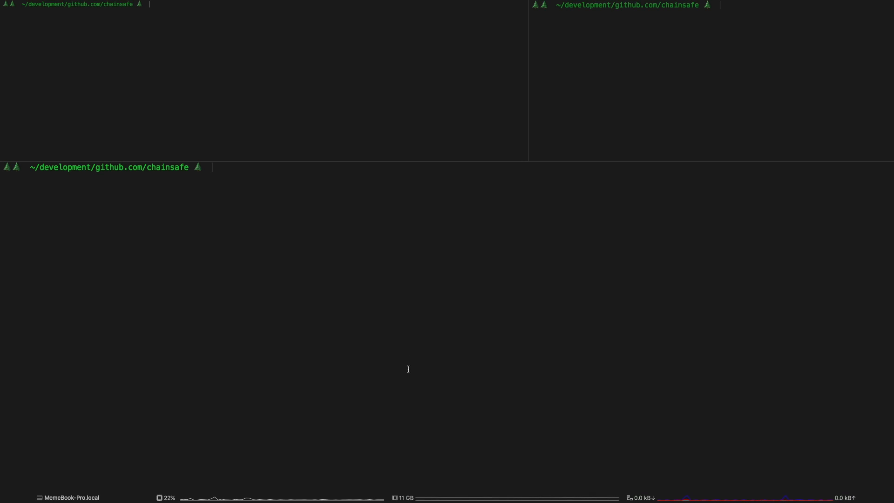
text(git clone git@github.com:ChainSafe/ethermint.git)
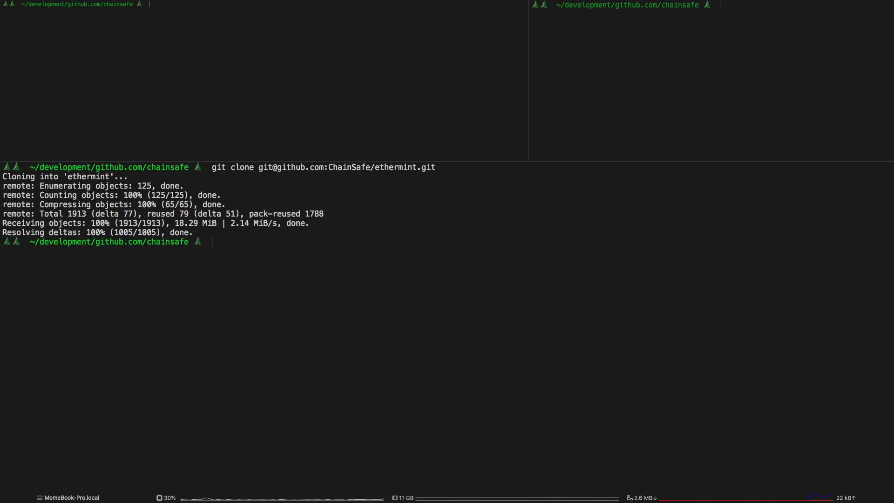
text(cd ethermint/)
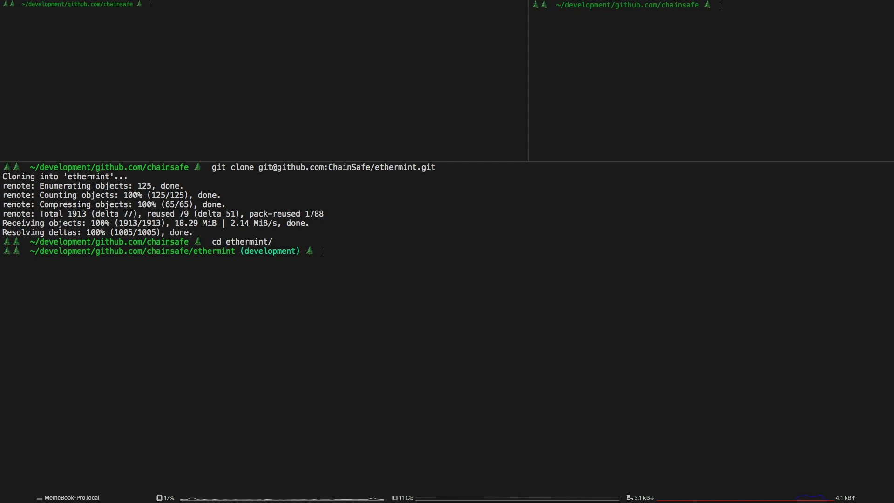
text(make install)
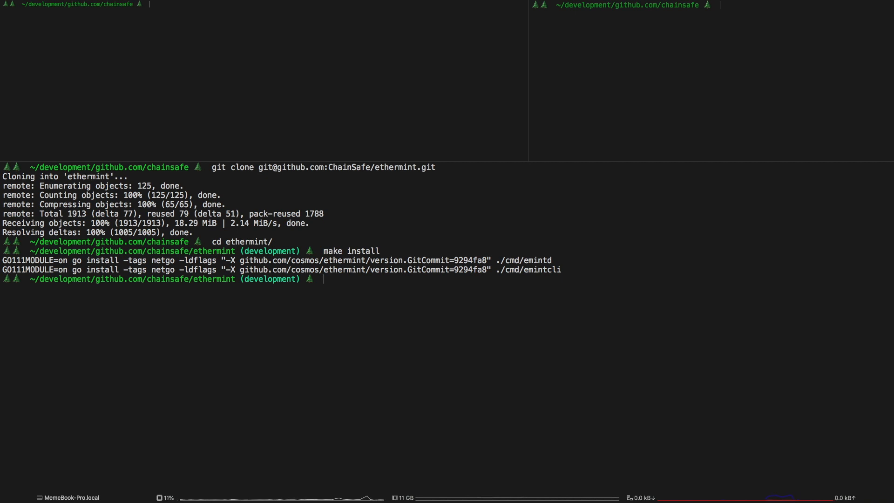
text(make build)
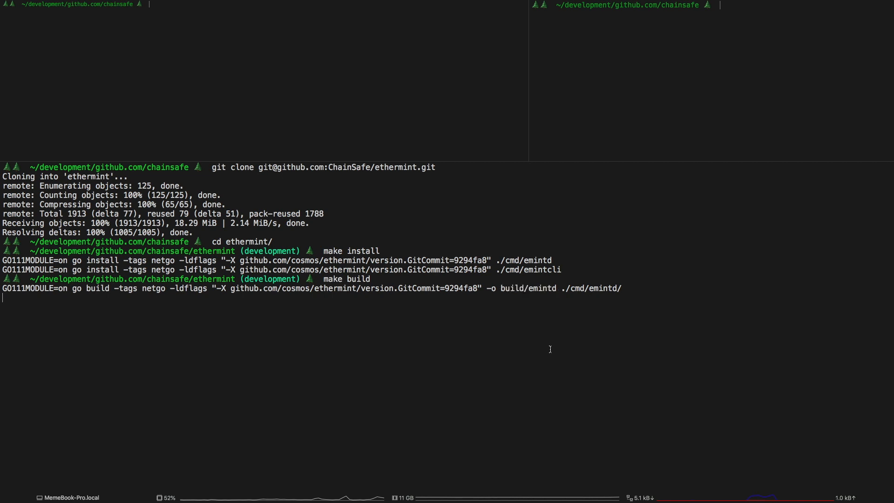
Step: Stop the build and enter emintd init for node 'mymoniker' with chain ID 3
key(ctrl+c)
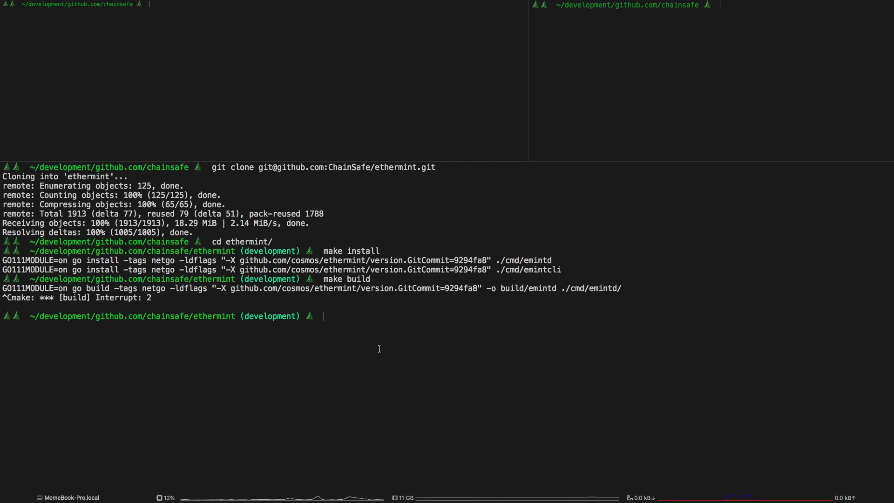
text(emintd)
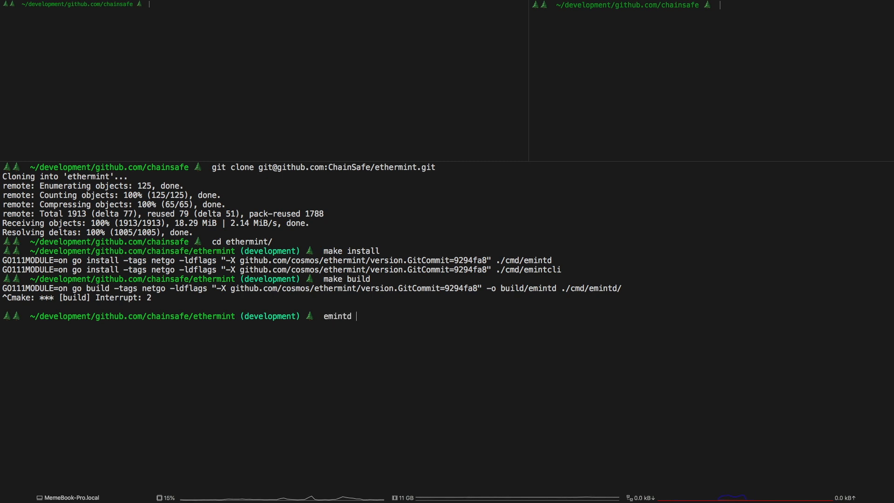
text(init my)
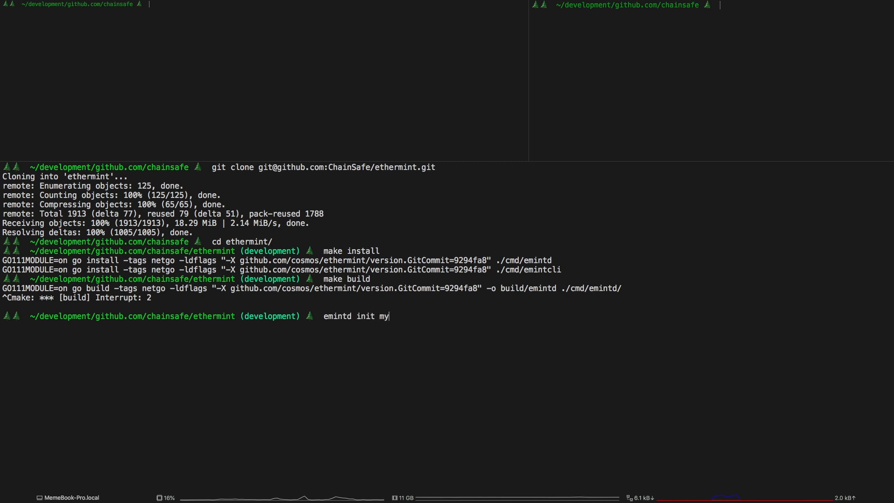
text(moniker)
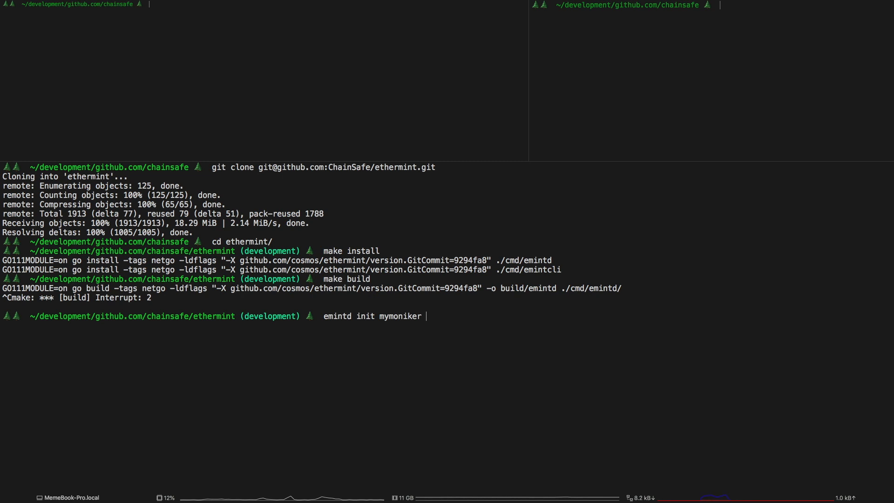
text(--chain-id)
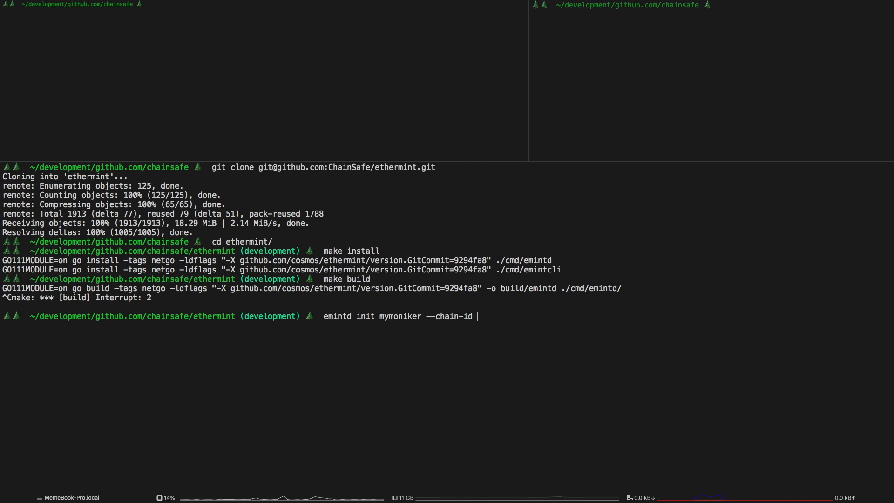
text(3)
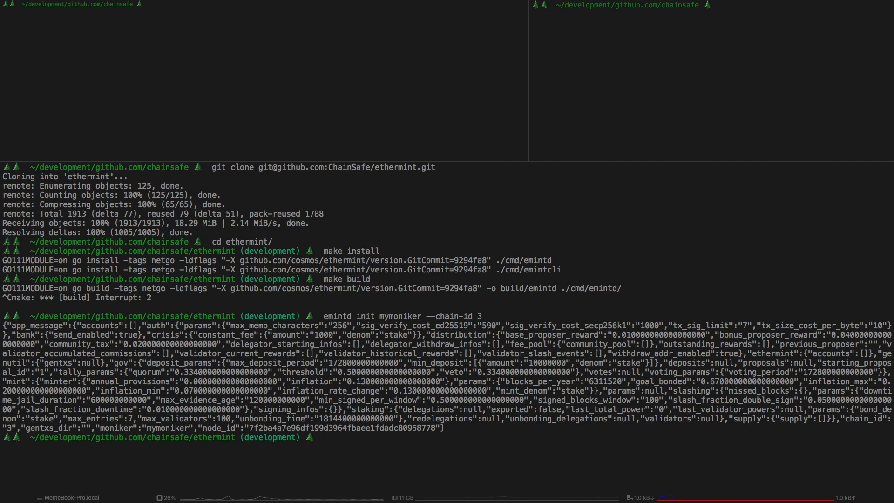
mouse_move(317, 462)
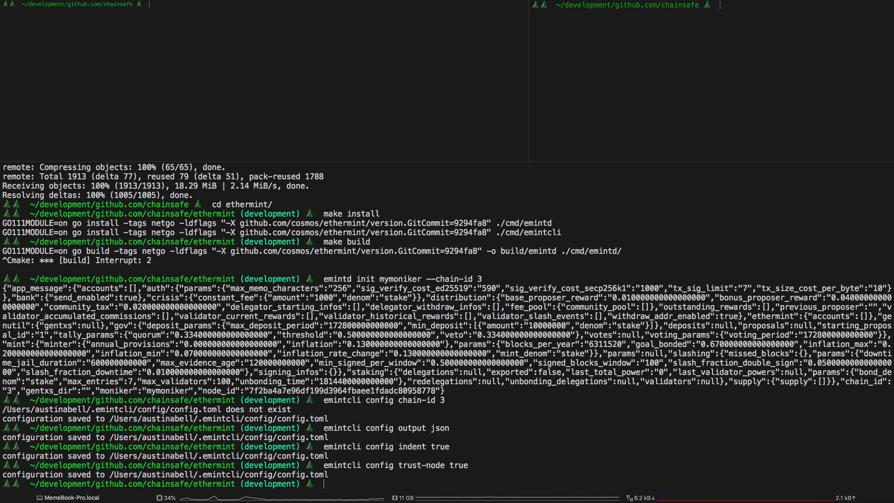
Step: Drag-select terminal text while configuring emintcli for chain-id 3, json output, indent, trust-node
drag(348, 401, 445, 401)
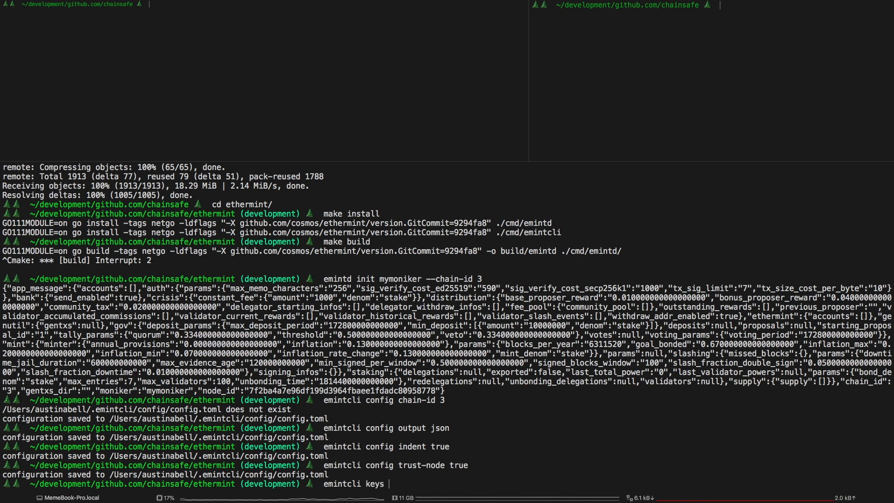
Step: Add the key 'genesiskey' with emintcli keys add, then begin the next emintcli command
text(add gene)
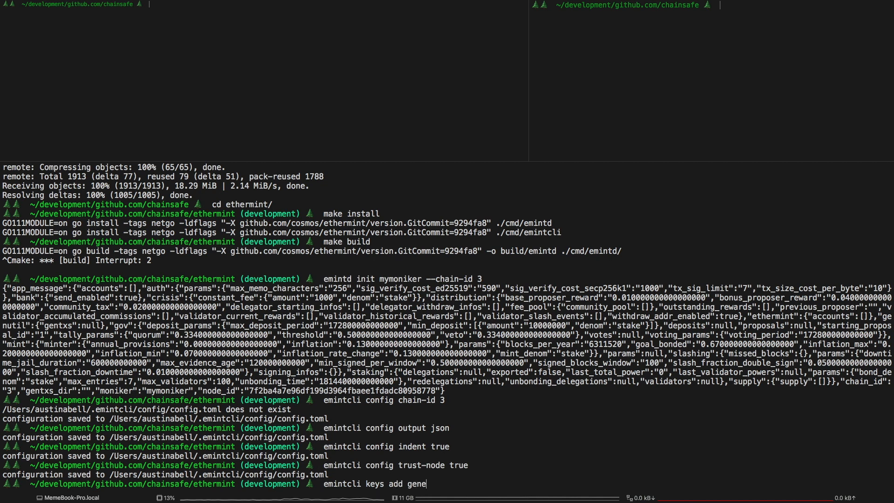
text(siskey)
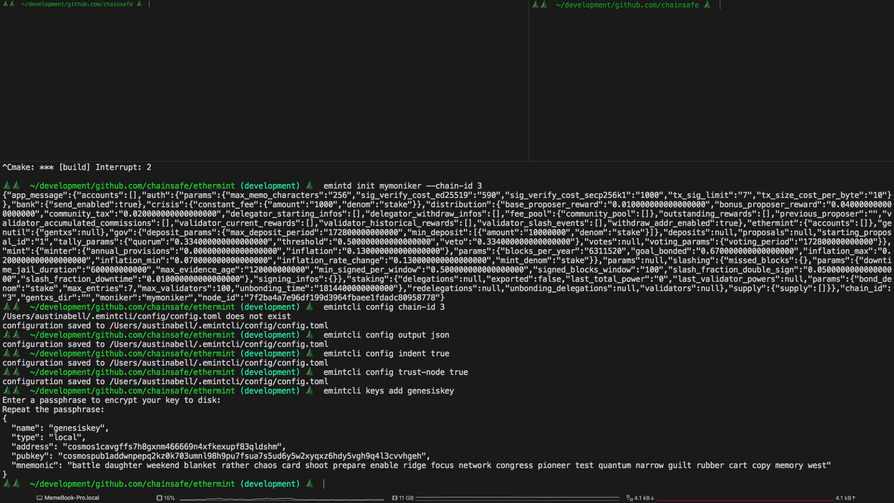
text(emintcli emintkeys add mykey)
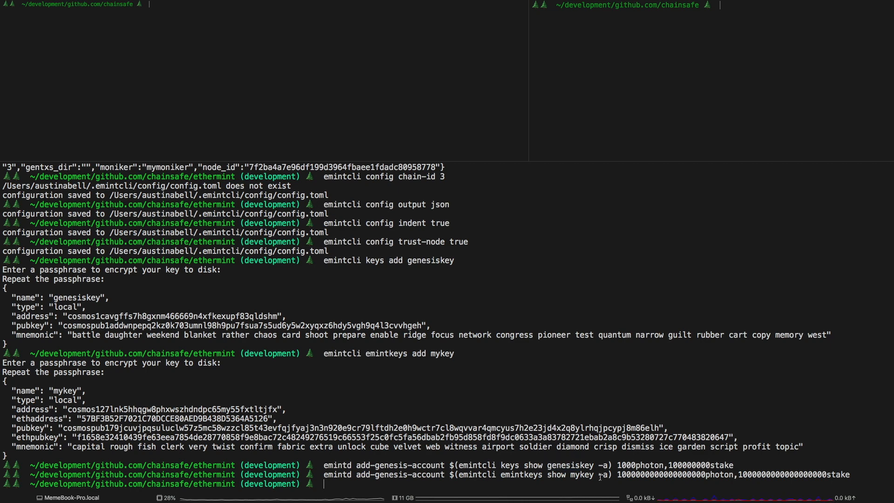
Step: Generate a genesis transaction with gentx --name genesiskey
double_click(171, 409)
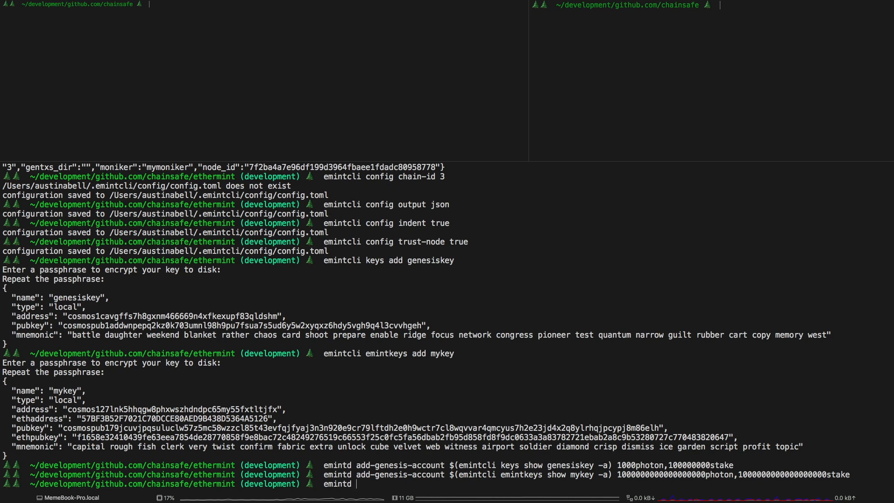
text(gentx)
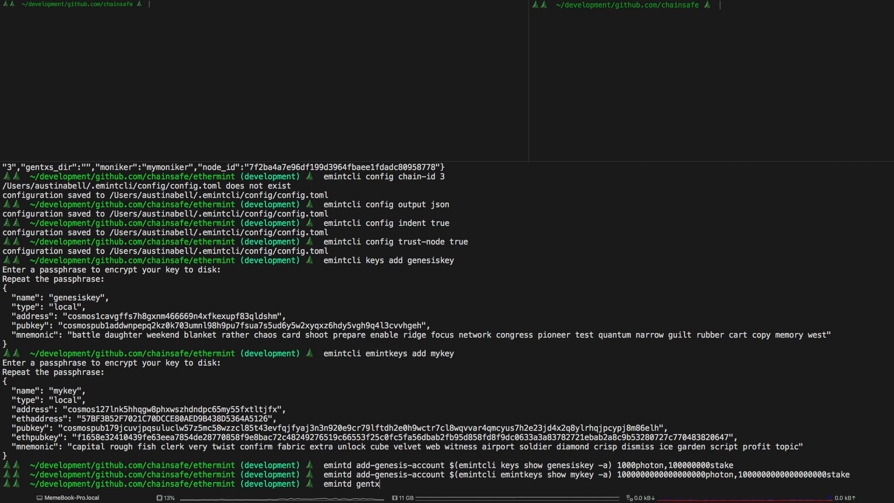
text(--name)
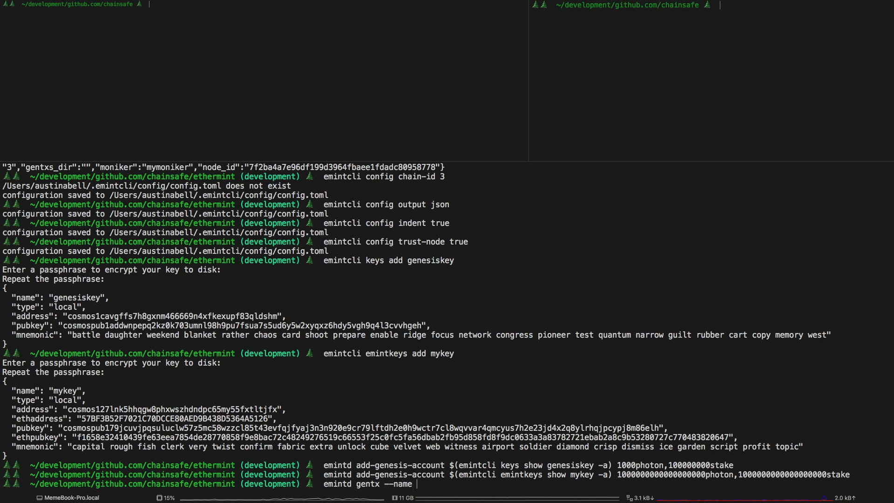
text(genesiskey)
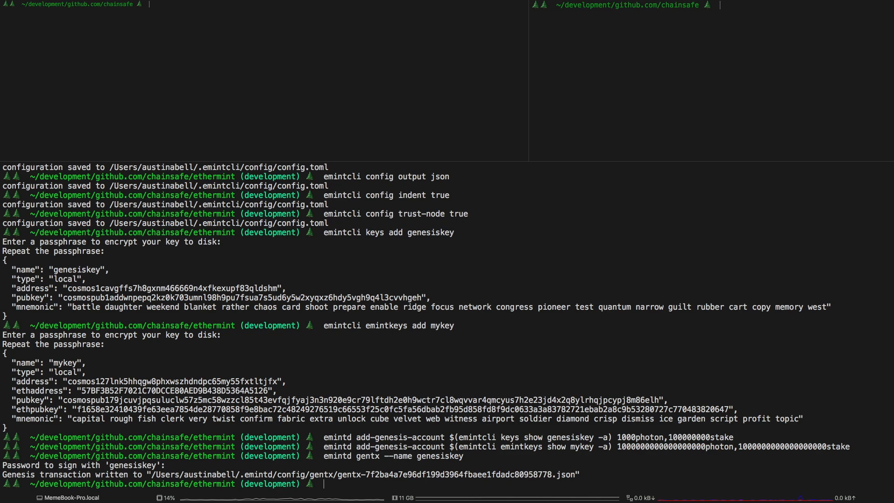
Step: Collect the gentxs into the genesis file and clear the terminal output
text(emintd colle)
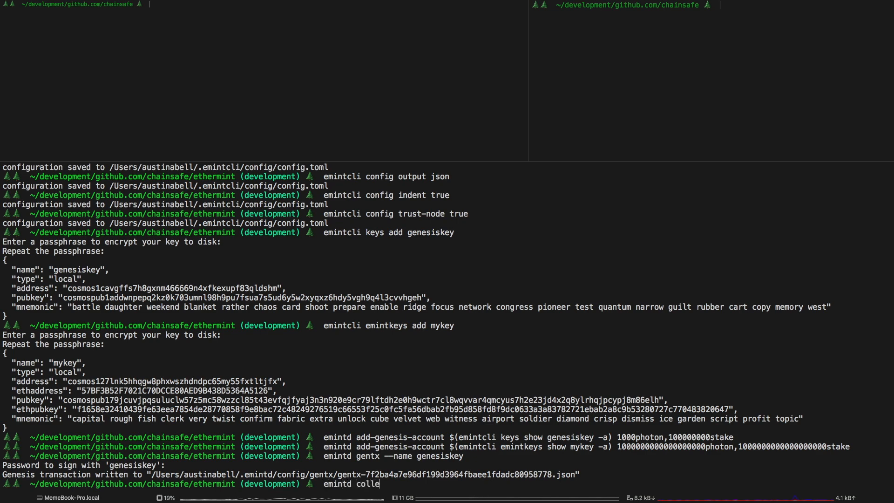
text(ct-gentxs)
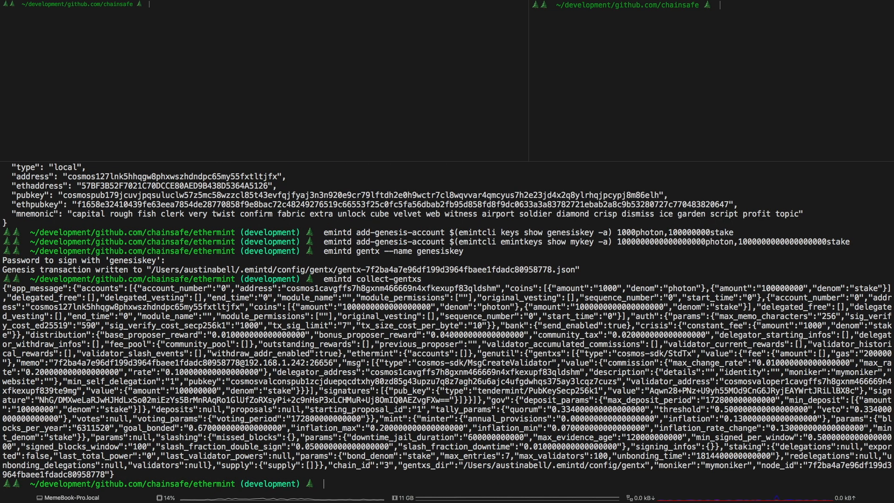
text(emintd validate-genesis)
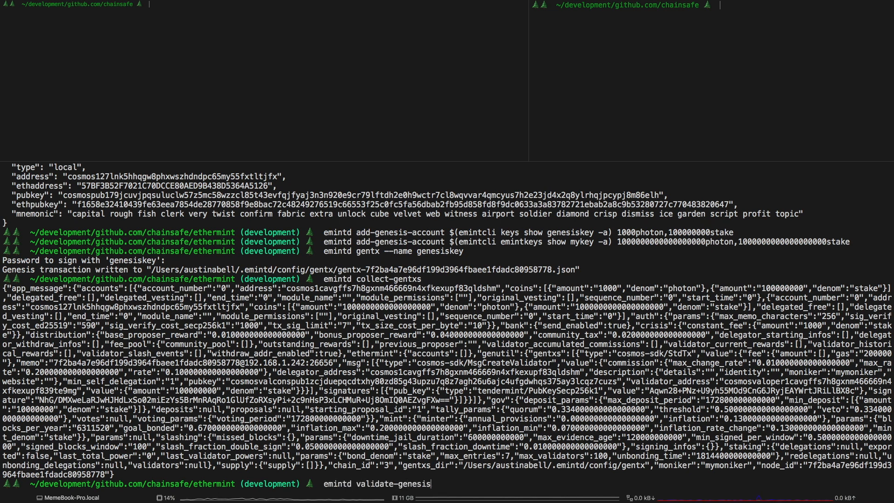
key(Return)
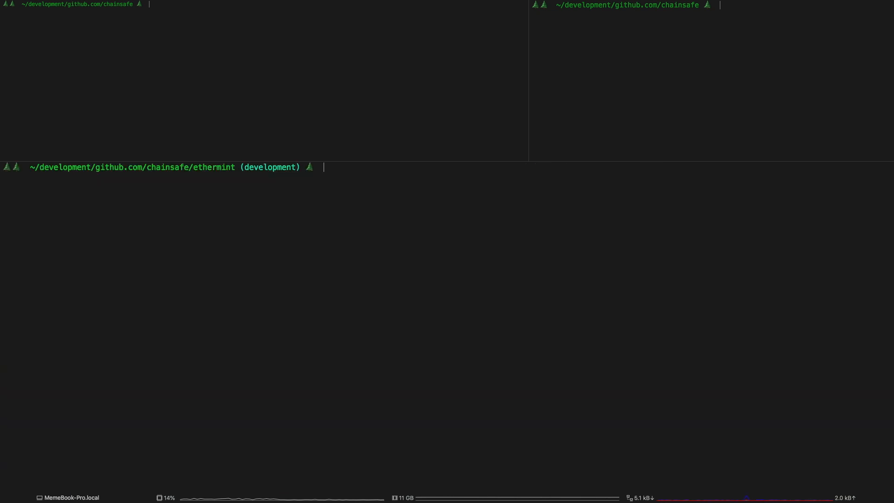
Step: Start emintd, stop it after block 1, and enter a restart with --pruning=nothing
text(emintd)
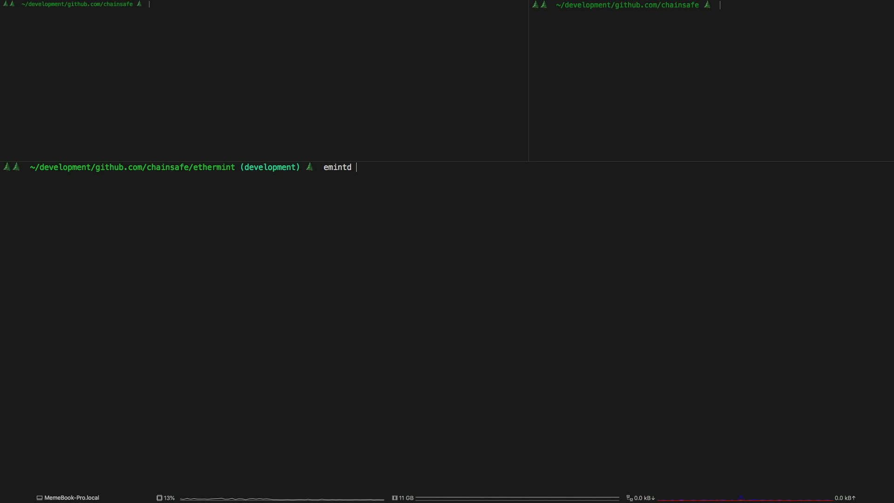
text(start)
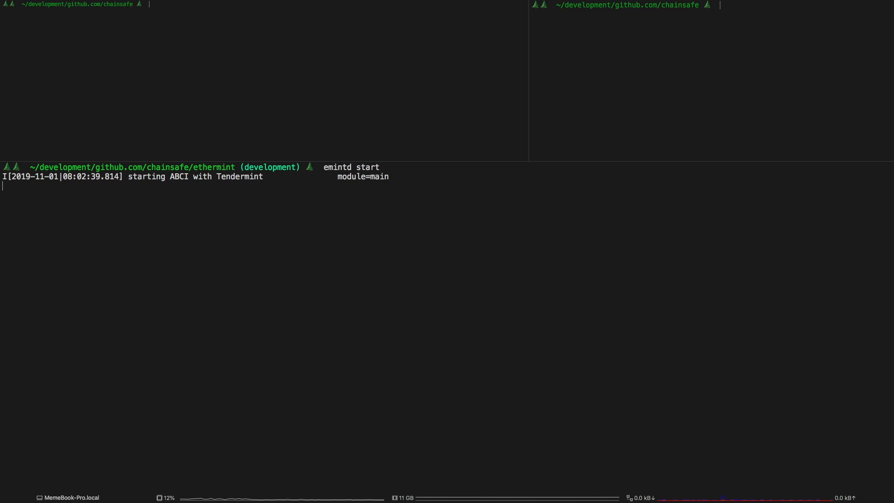
key(ctrl+c)
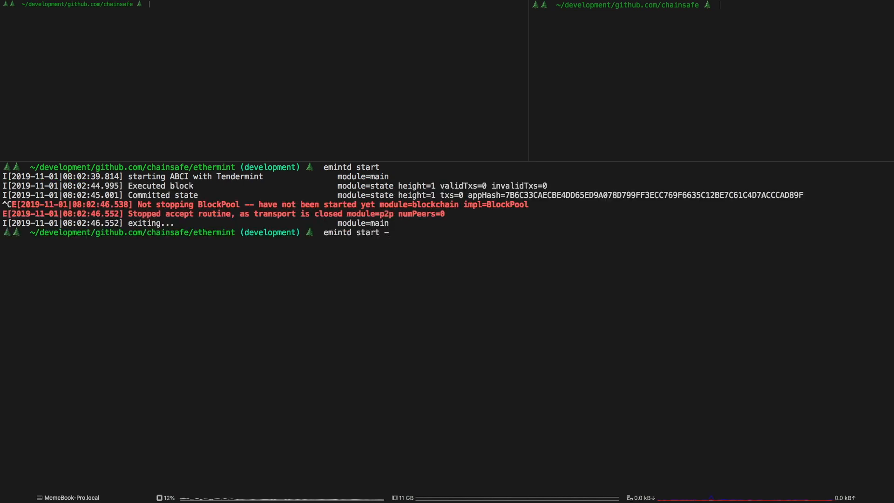
text(--pruning=)
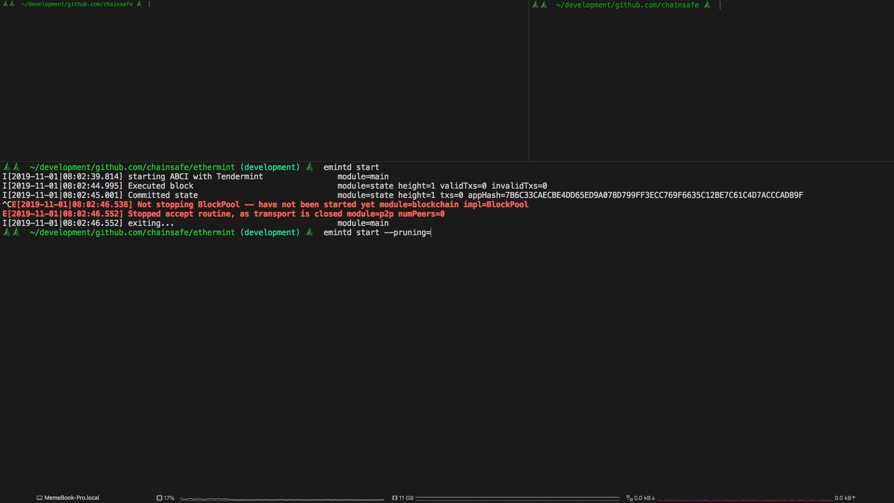
text(nothing)
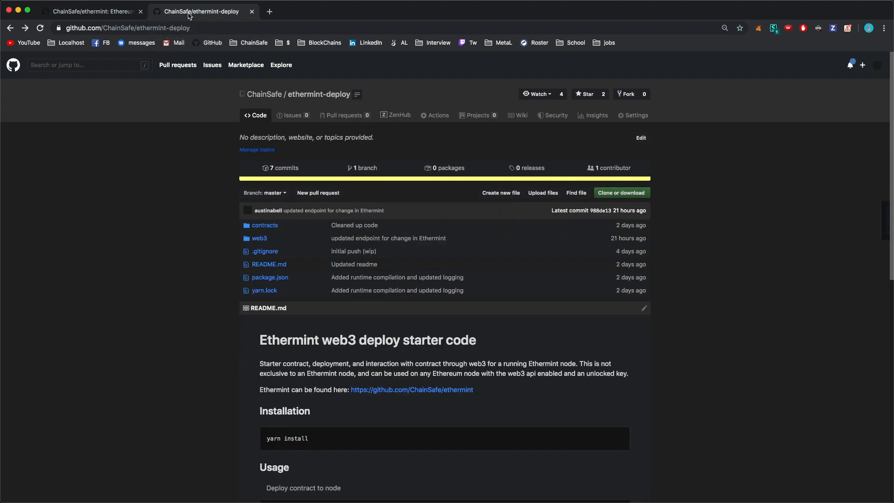
mouse_move(257, 149)
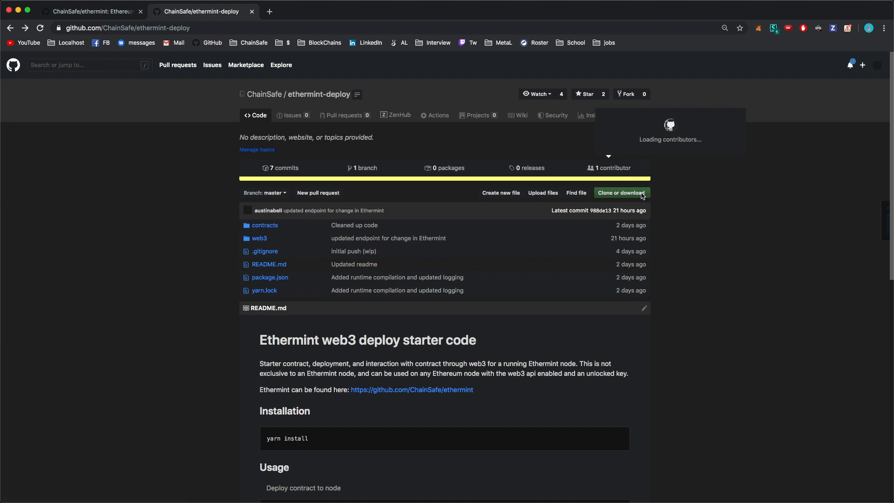
Step: Show the ethermint-deploy repository's clone address under 'Clone or download'
click(620, 192)
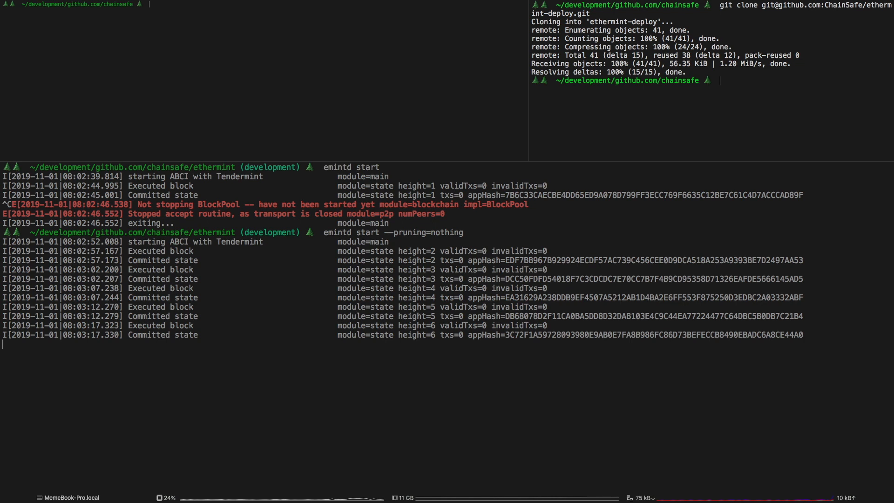
Step: Install ethermint-deploy dependencies with yarn install and open the folder with 'code .'
text(cd ethermint-deploy/)
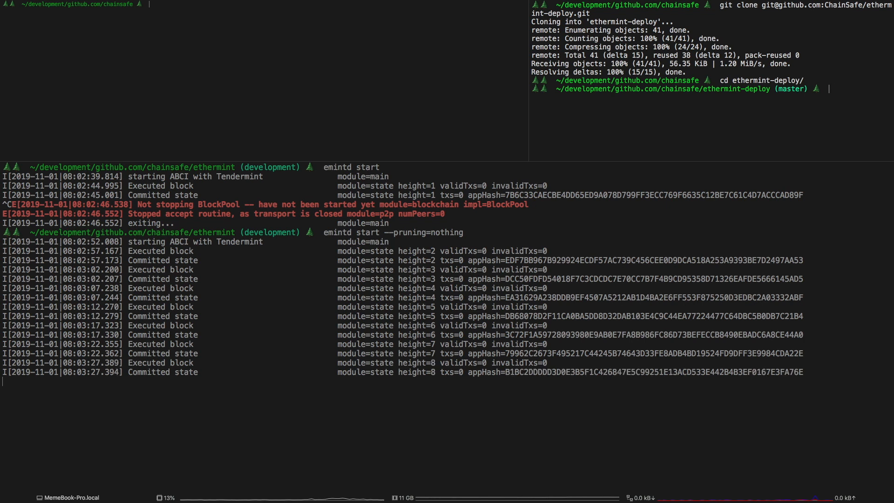
text(yarn install)
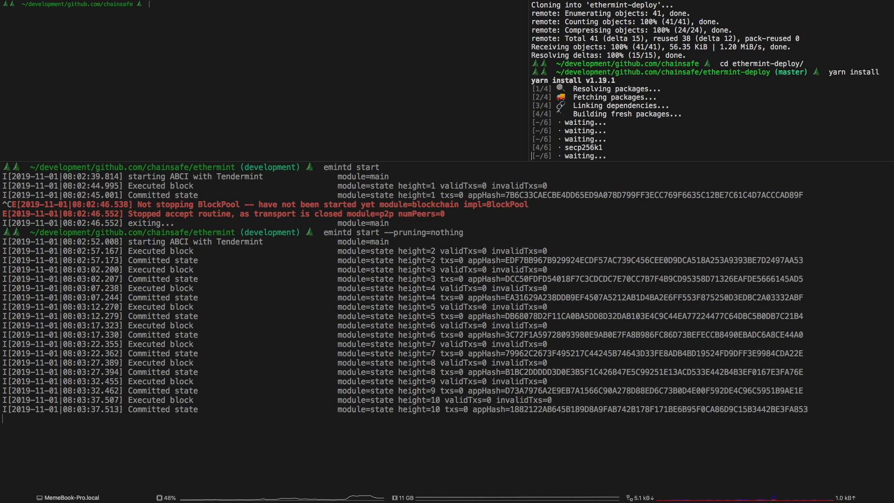
text(c)
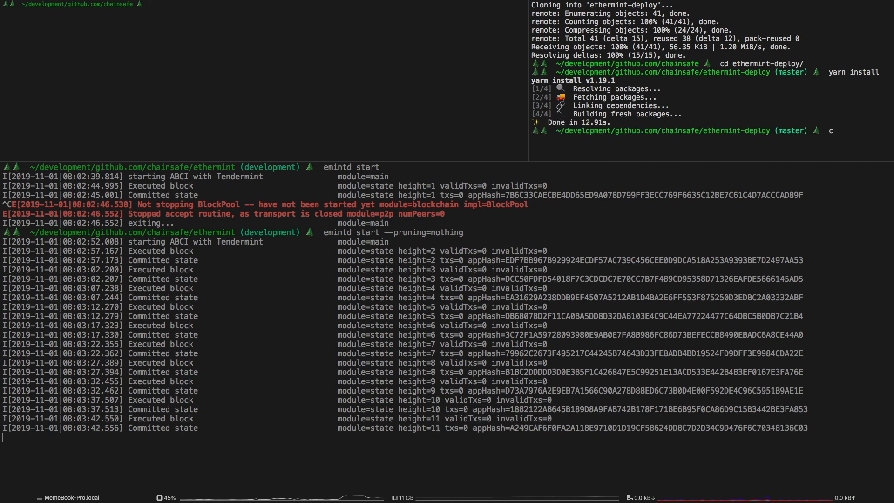
text(ode .)
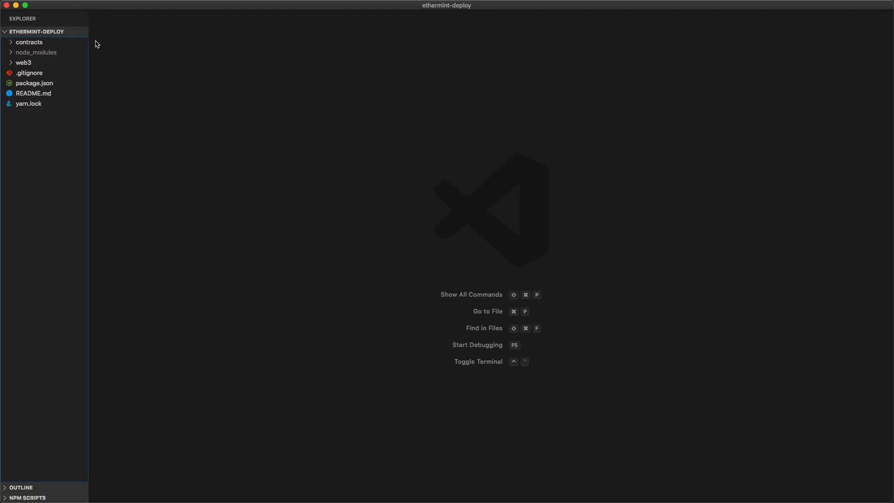
Step: Review counter.sol, highlighting the Counter contract name and its add function
click(29, 41)
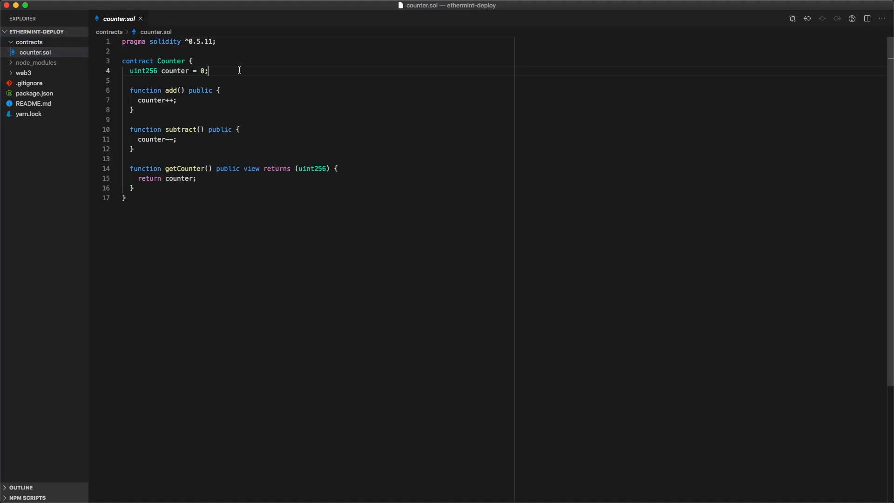
mouse_move(173, 61)
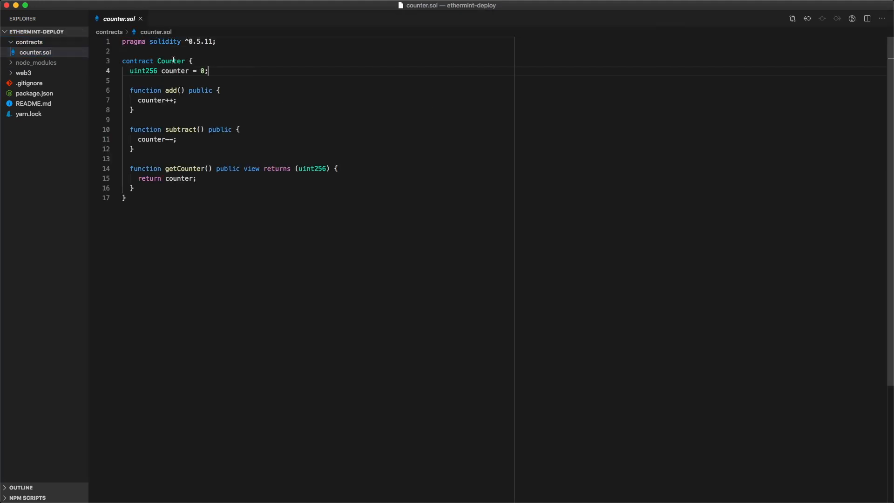
double_click(174, 71)
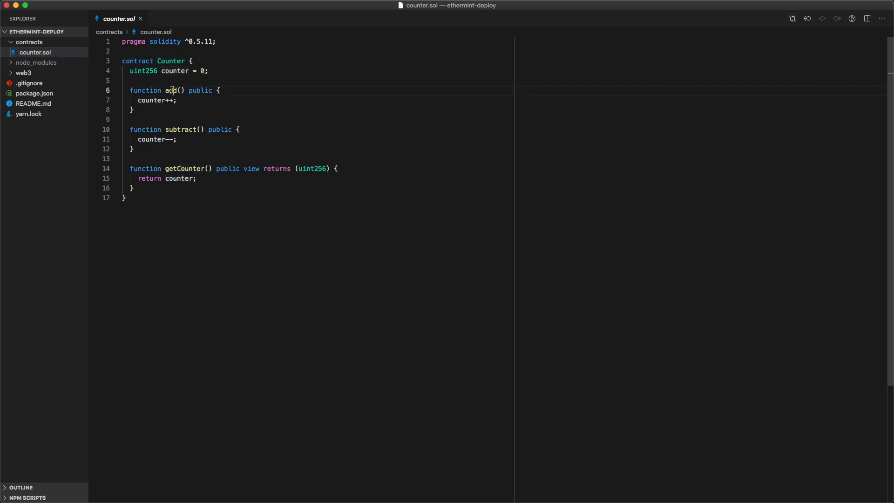
double_click(185, 168)
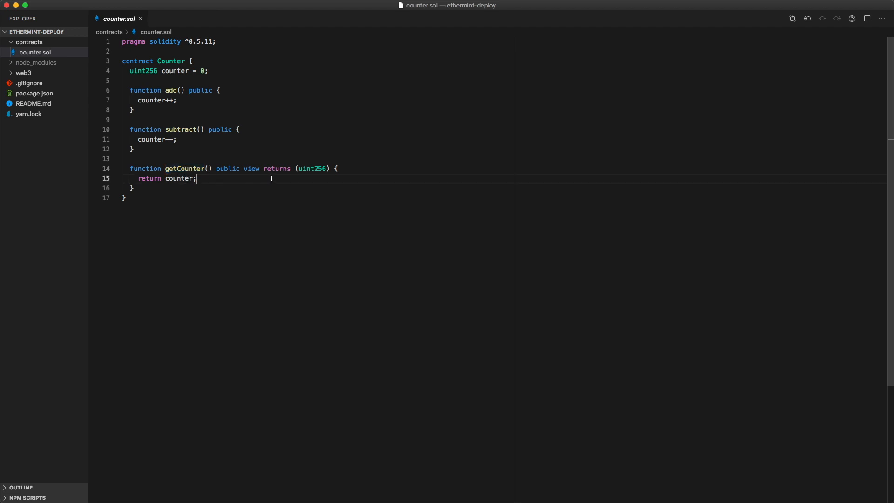
Step: Read deploy_contract.js and compile_utils.js in web3, ending on deploy_contract.js
click(23, 72)
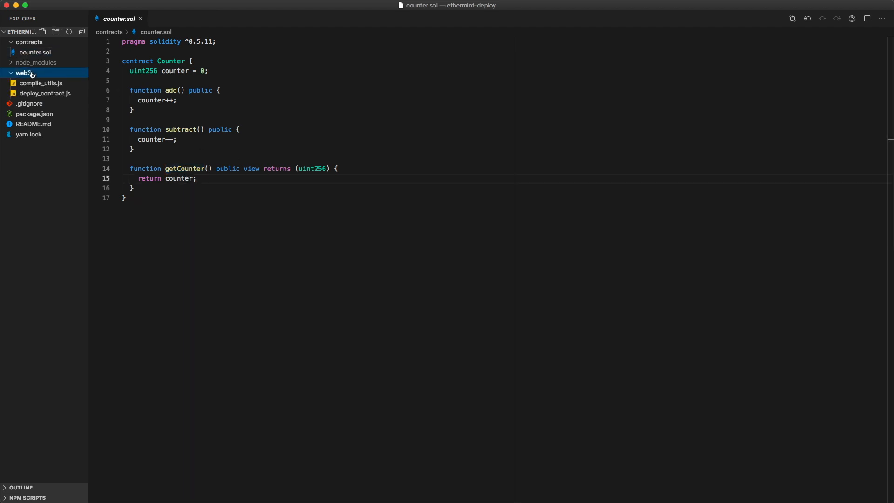
click(46, 93)
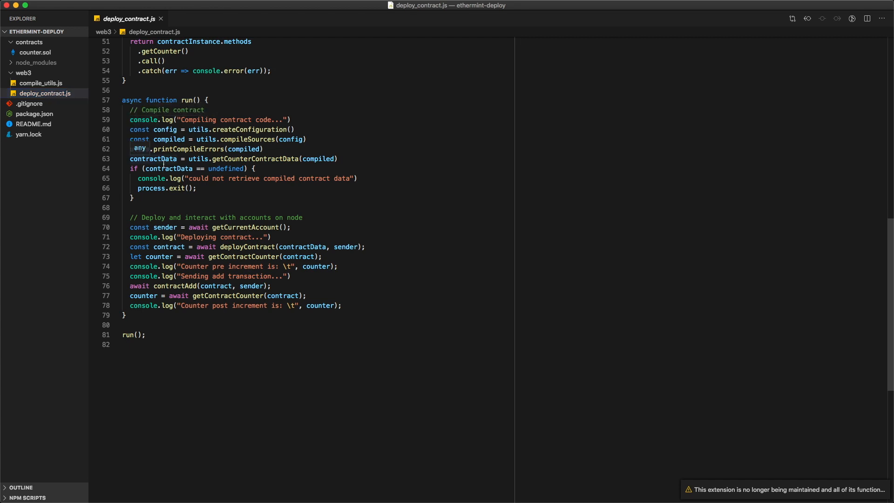
click(42, 83)
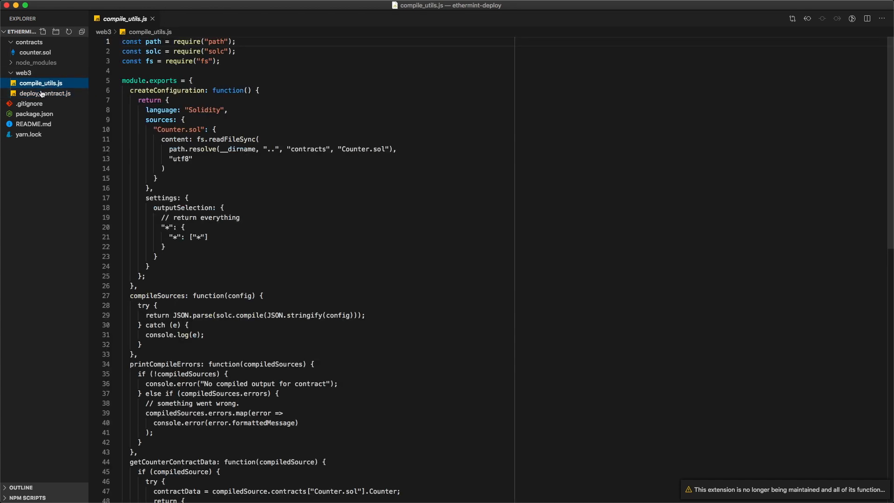
click(46, 94)
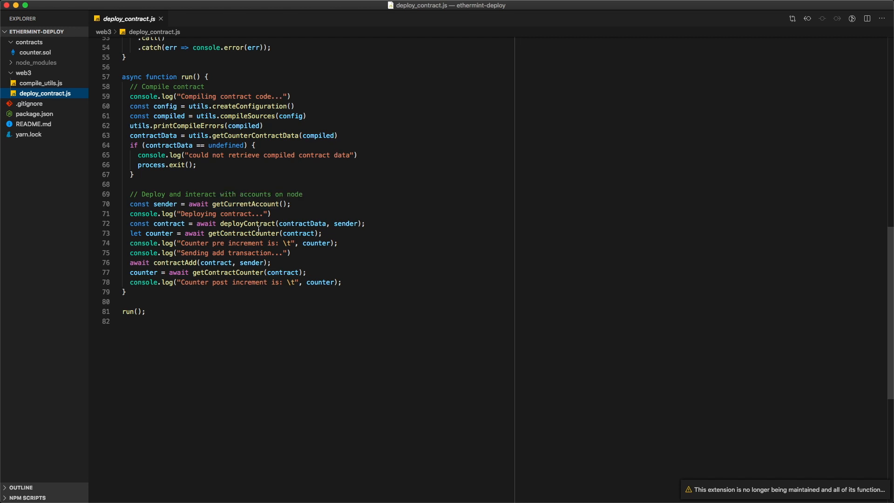
mouse_move(246, 223)
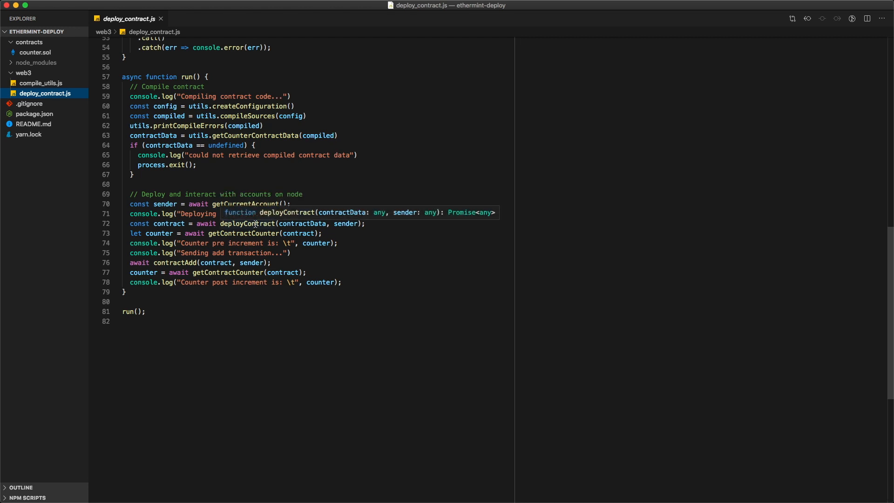
mouse_move(249, 233)
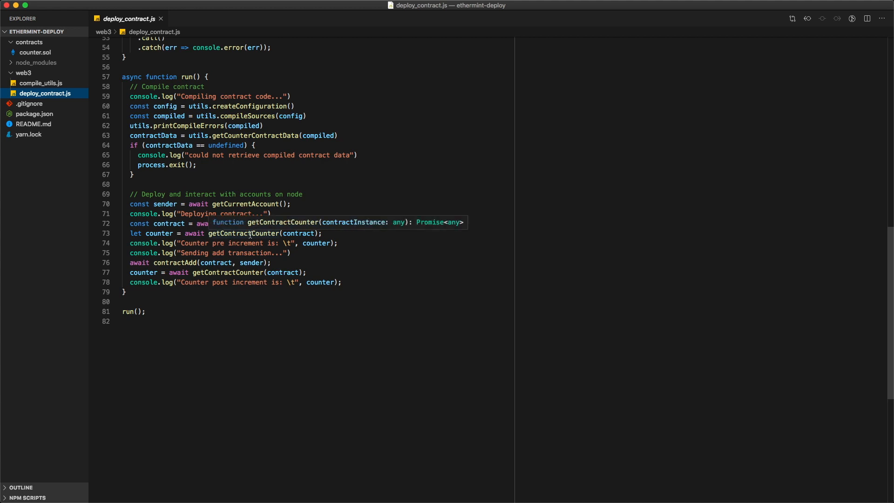
click(35, 52)
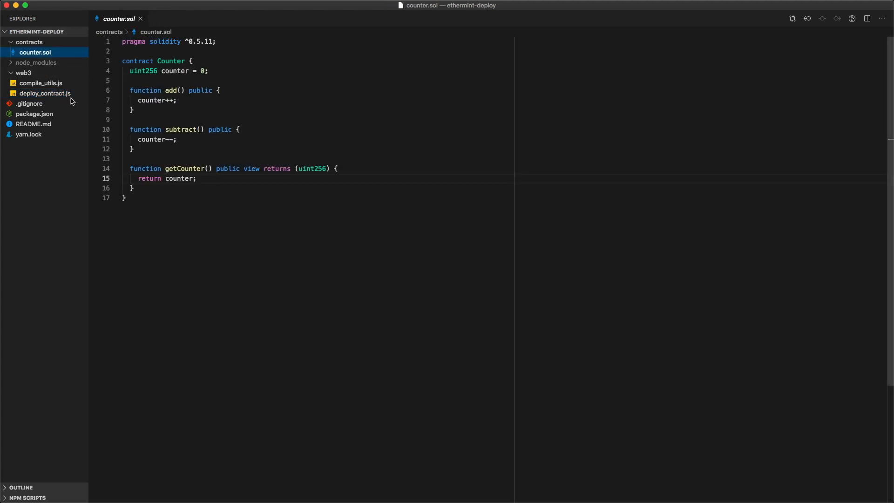
click(46, 93)
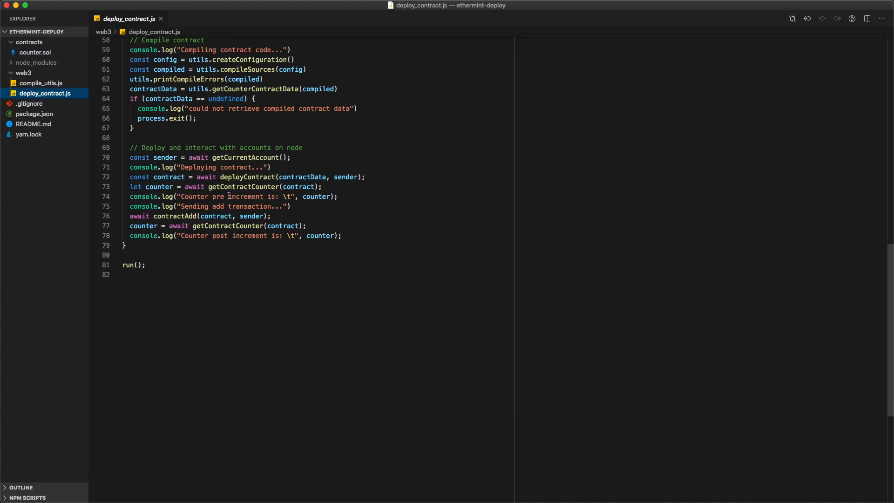
mouse_move(183, 216)
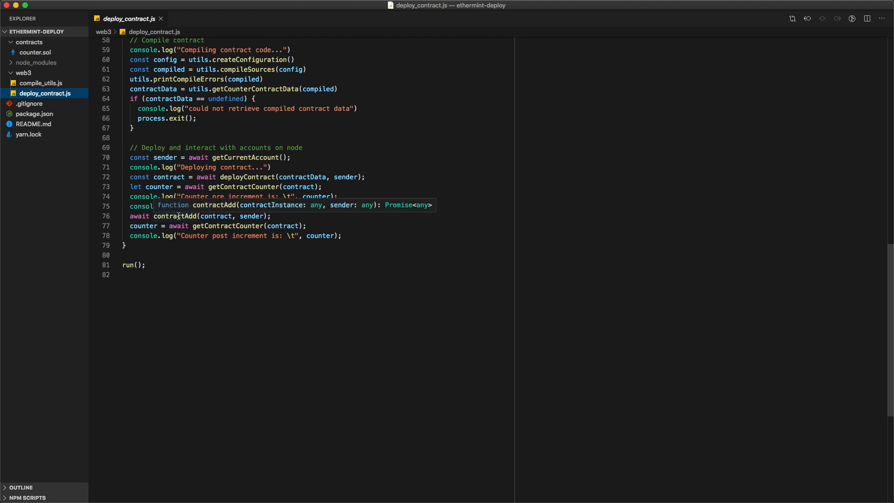
mouse_move(244, 227)
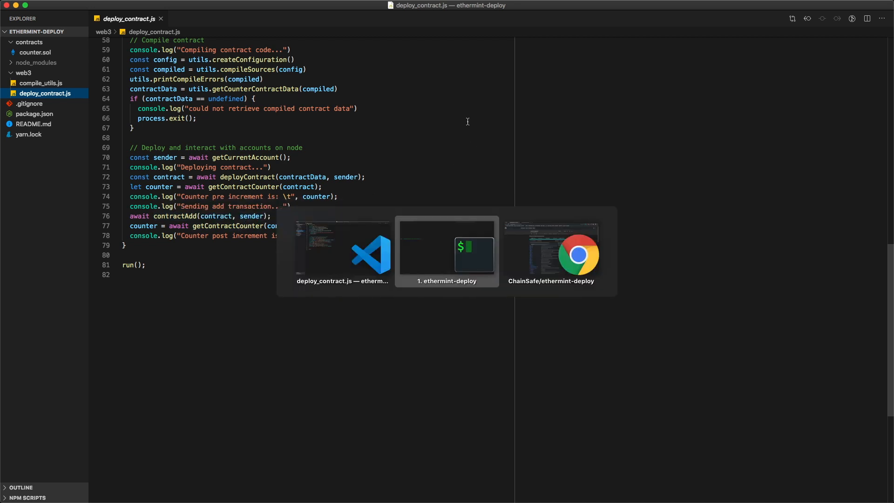
Step: Bring up the ethermint-deploy GitHub page to read the Ethermint node README
click(447, 251)
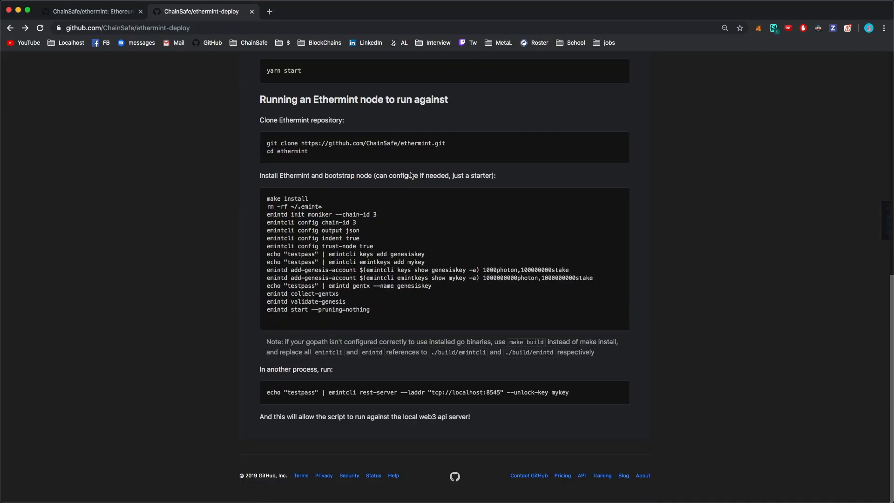
mouse_move(570, 396)
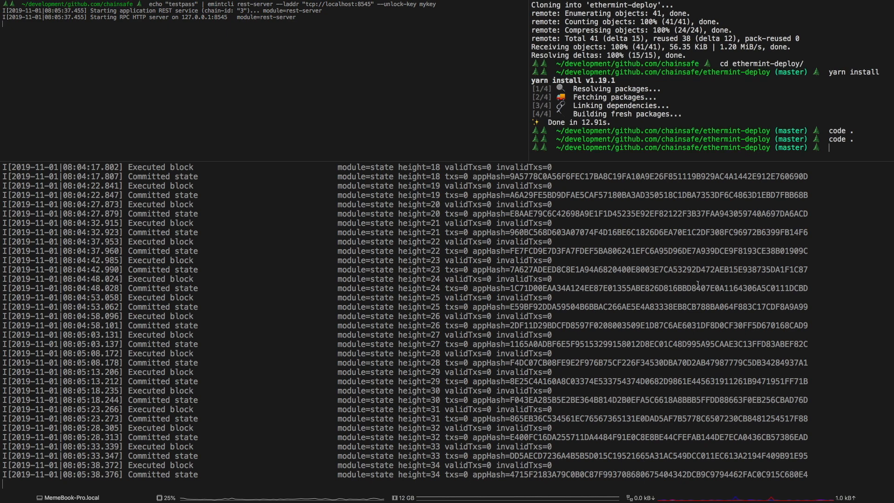
Step: Type 'yarn s' in iTerm2 with the REST server running on localhost:8545
text(yarn s)
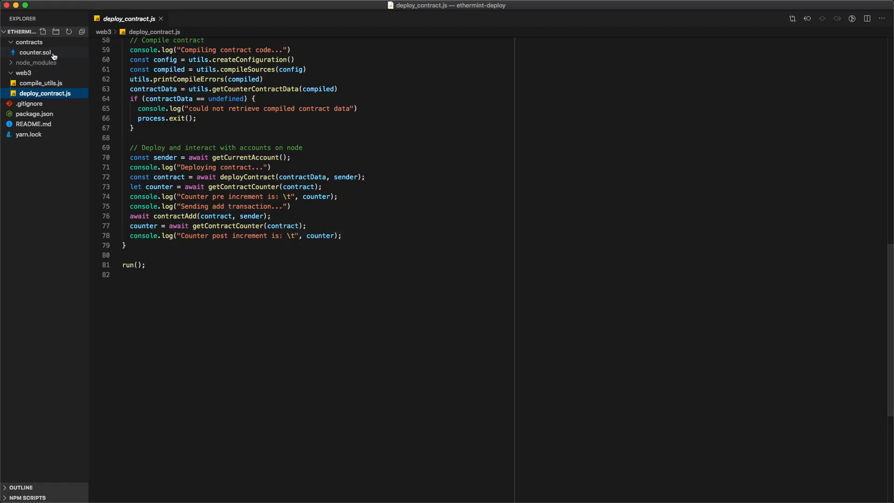
Step: Change counter.sol's initial counter value from 0 to 4
click(35, 53)
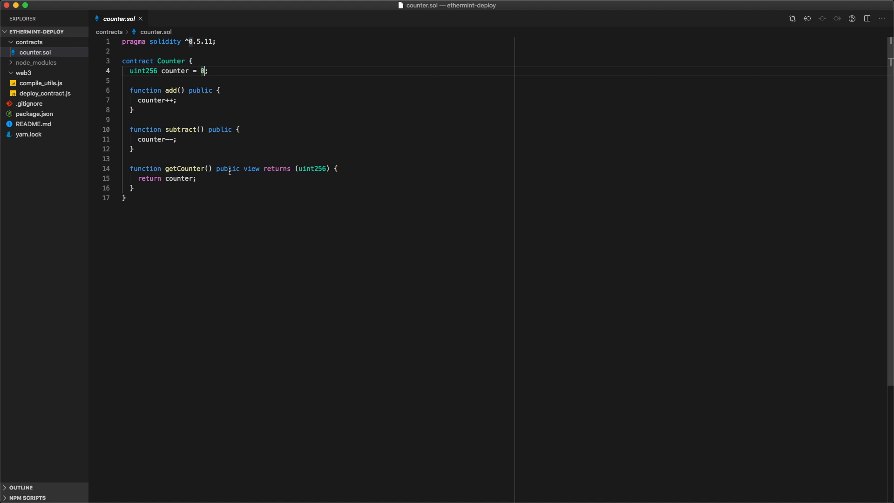
text(4)
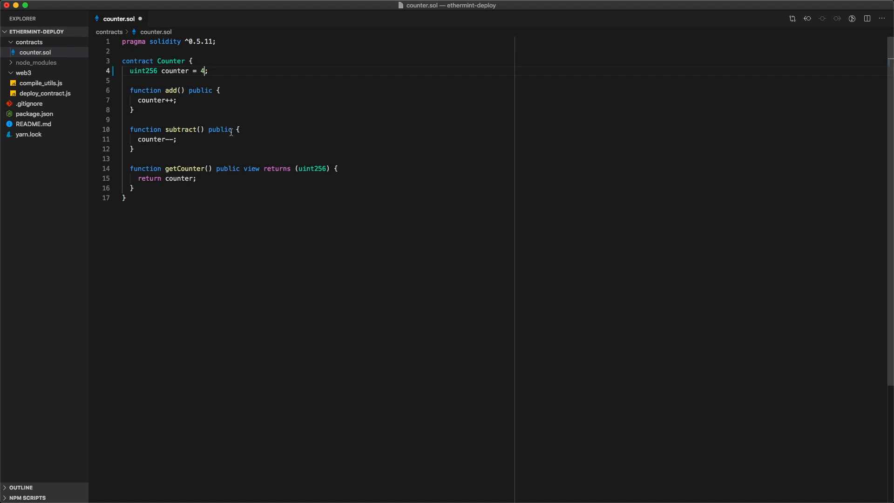
click(45, 93)
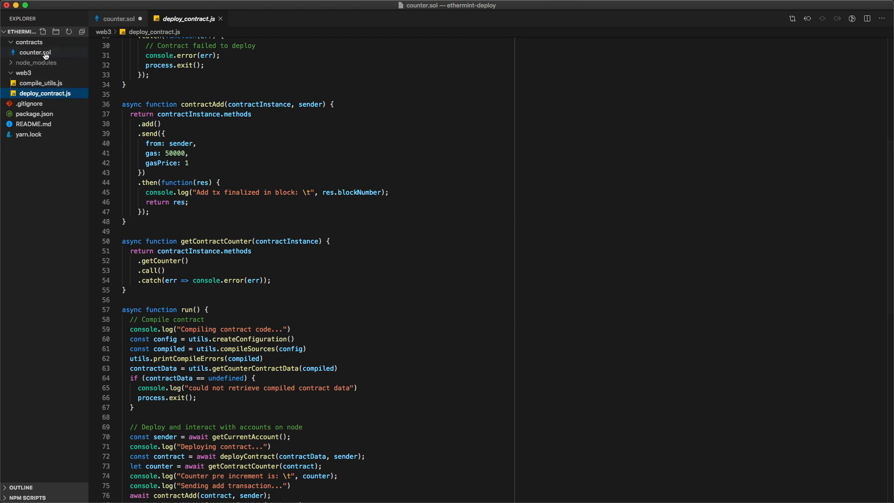
click(118, 19)
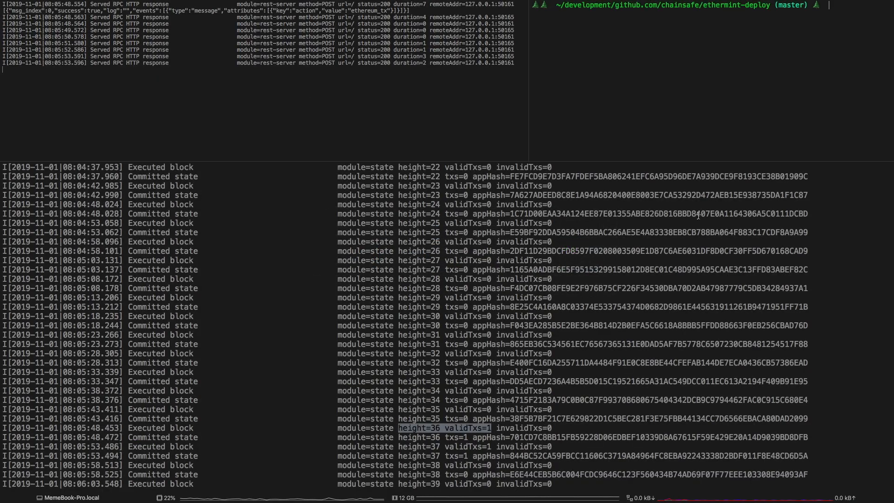
Step: Run yarn start and inspect the counter output: 4 before, 3 after increment
text(yarn start)
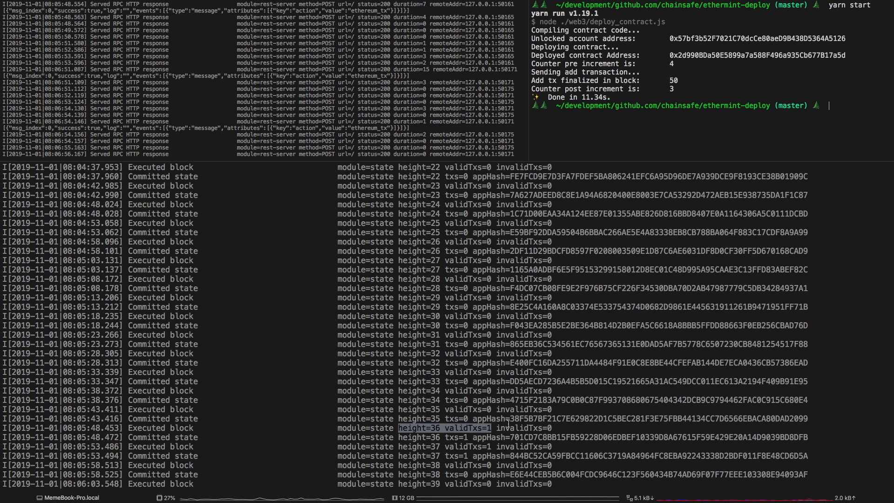
scroll(down, 3)
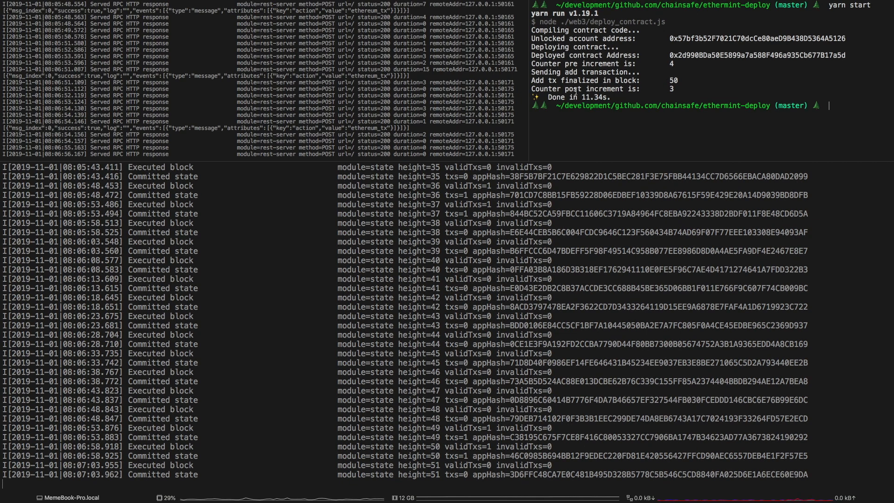
double_click(603, 89)
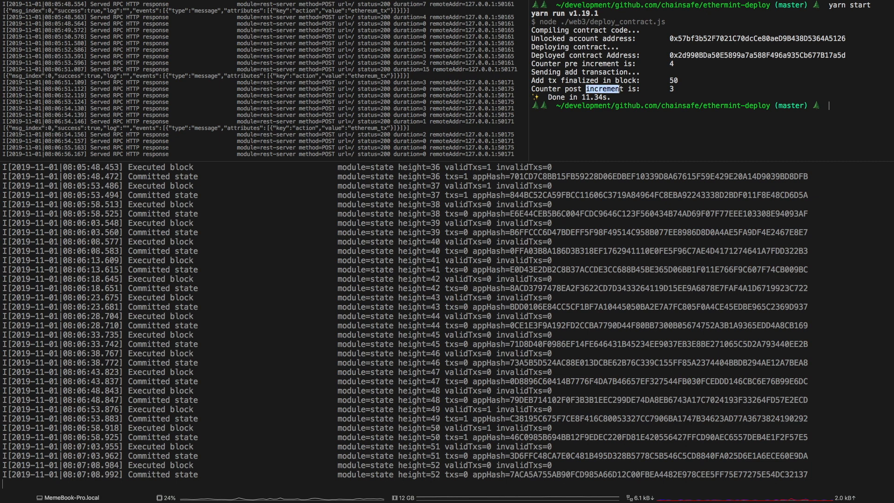